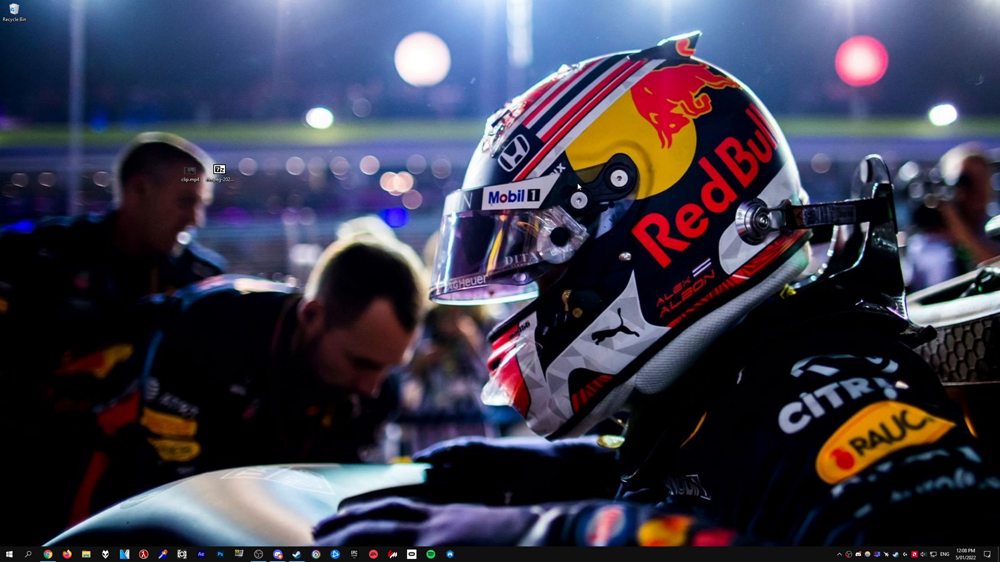
pyautogui.moveTo(368, 271)
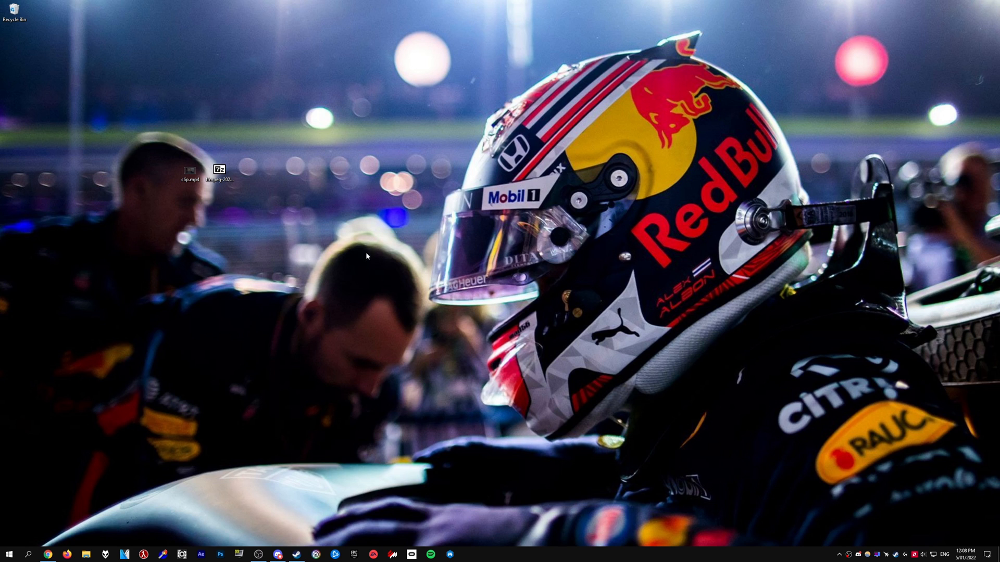
# Browse the Linux, macOS and Windows build options on the FFmpeg download page.
pyautogui.click(49, 554)
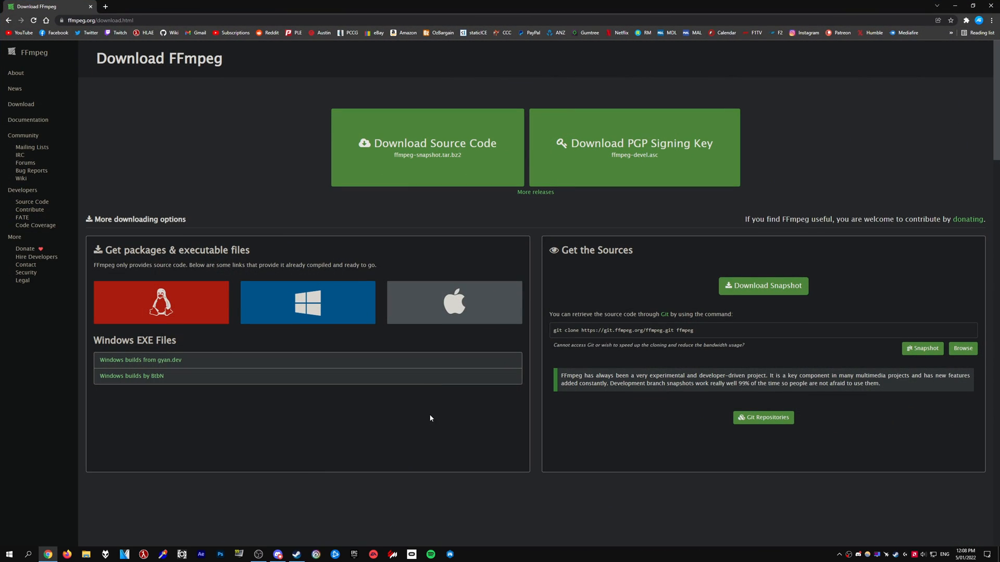
pyautogui.moveTo(404, 182)
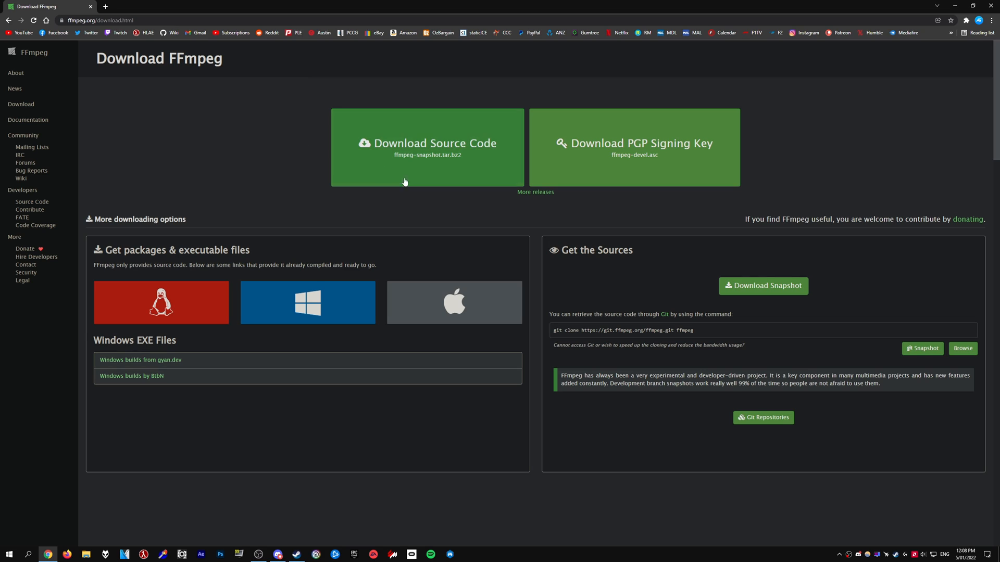
pyautogui.click(161, 303)
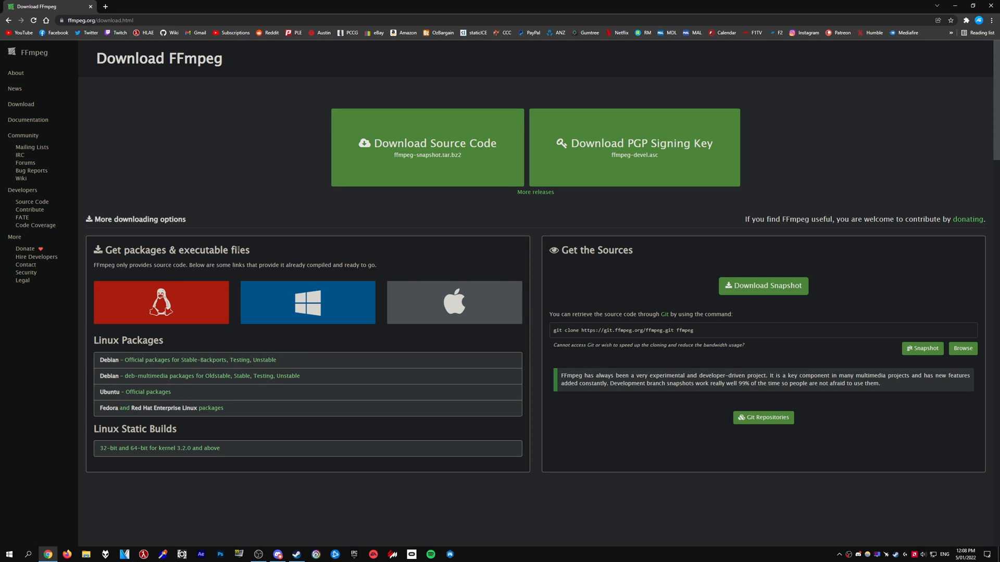
pyautogui.click(454, 302)
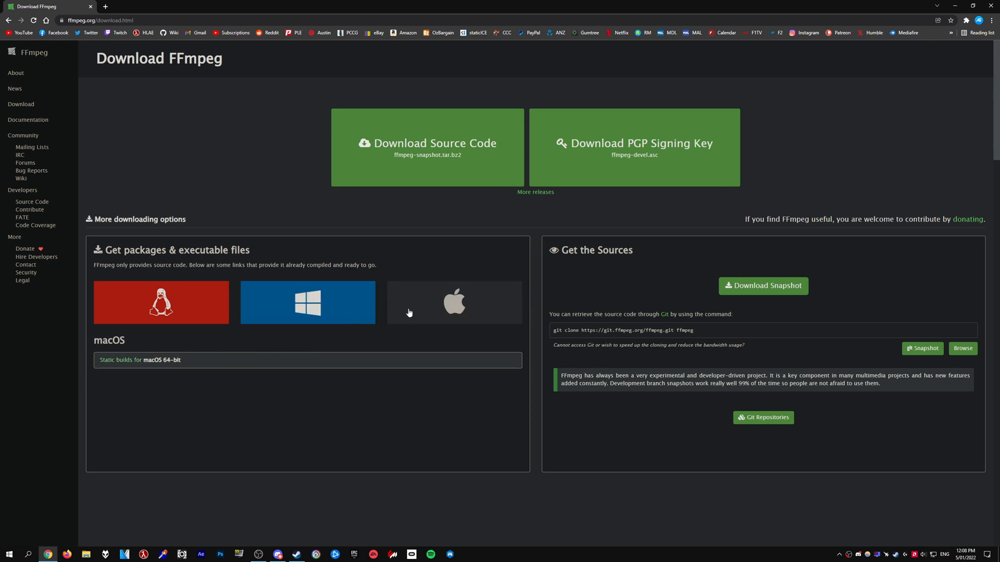
pyautogui.moveTo(430, 305)
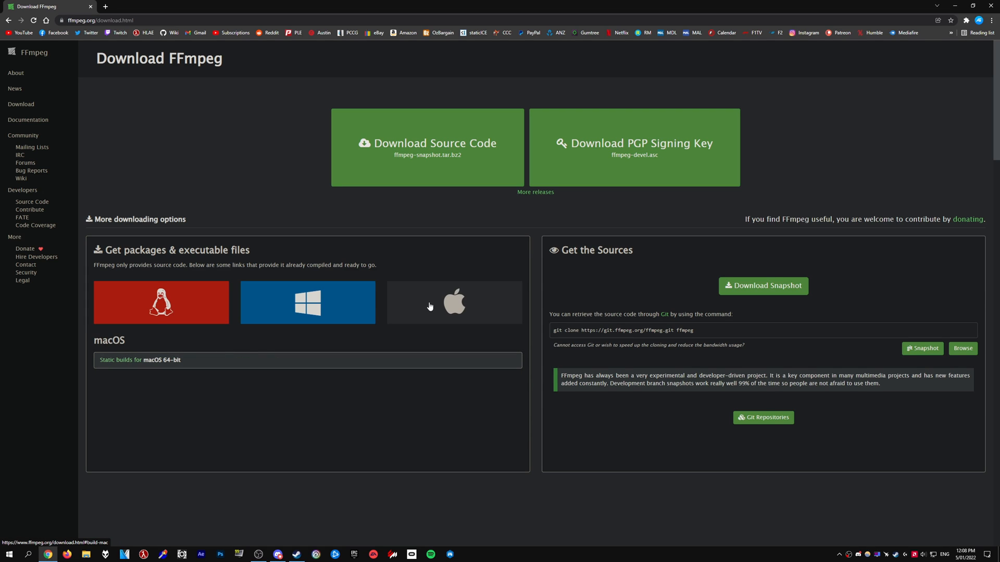
pyautogui.click(307, 302)
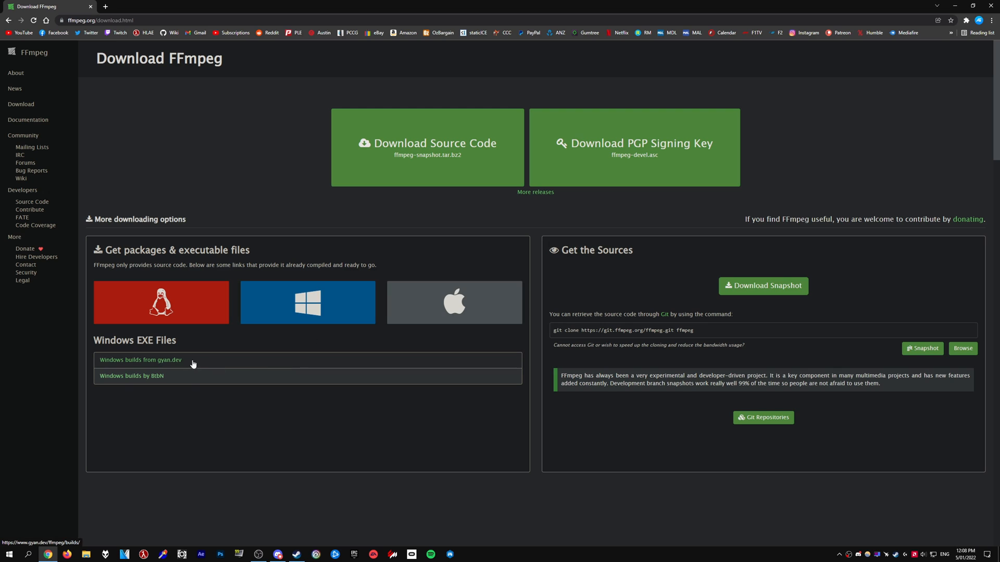
# Open the Windows builds from gyan.dev and scroll down the builds page.
pyautogui.click(140, 360)
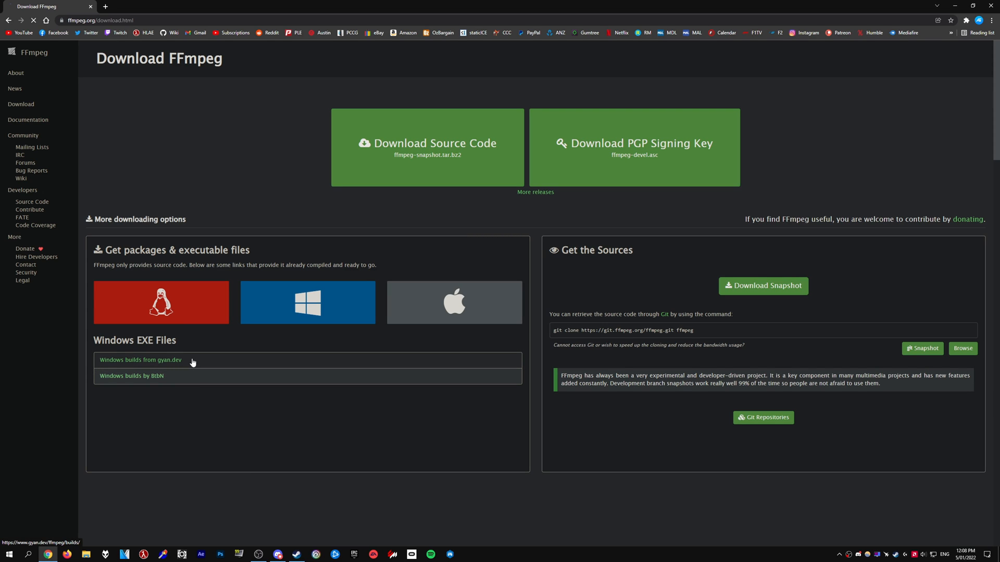
pyautogui.click(140, 360)
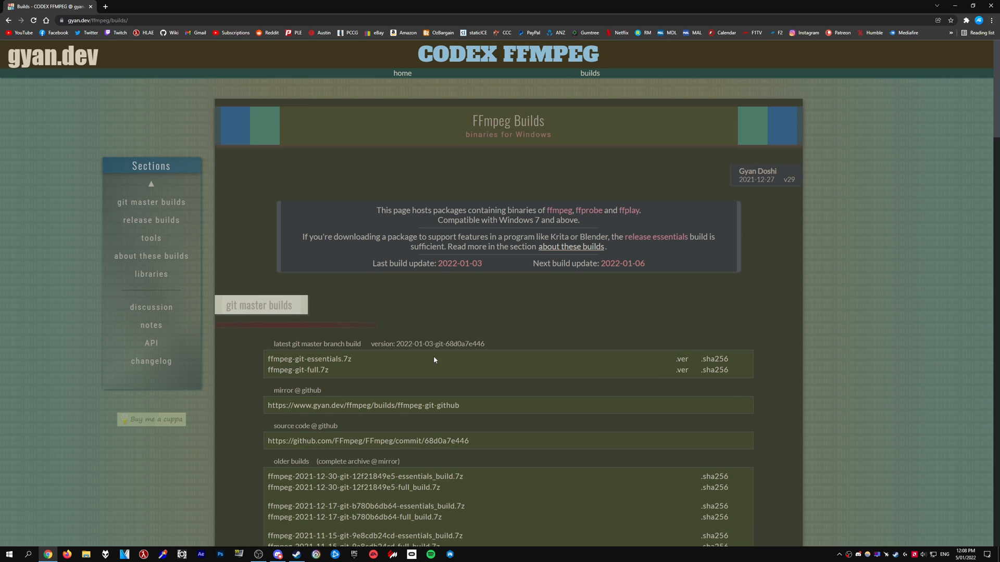
pyautogui.scroll(-3)
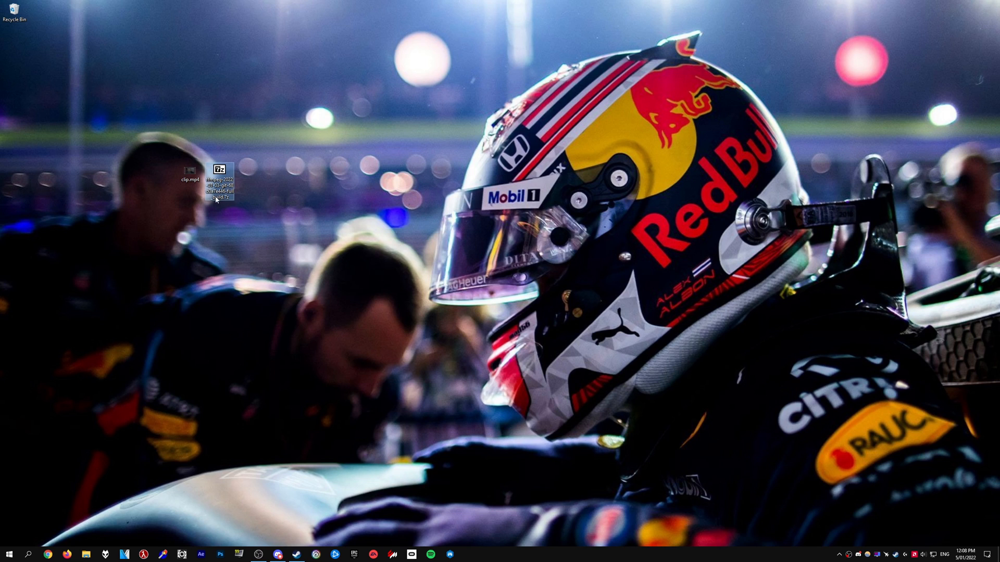
# Open the FFmpeg 7z archive's build folder, create a desktop folder named ffmpeg, and close 7-Zip.
pyautogui.doubleClick(220, 170)
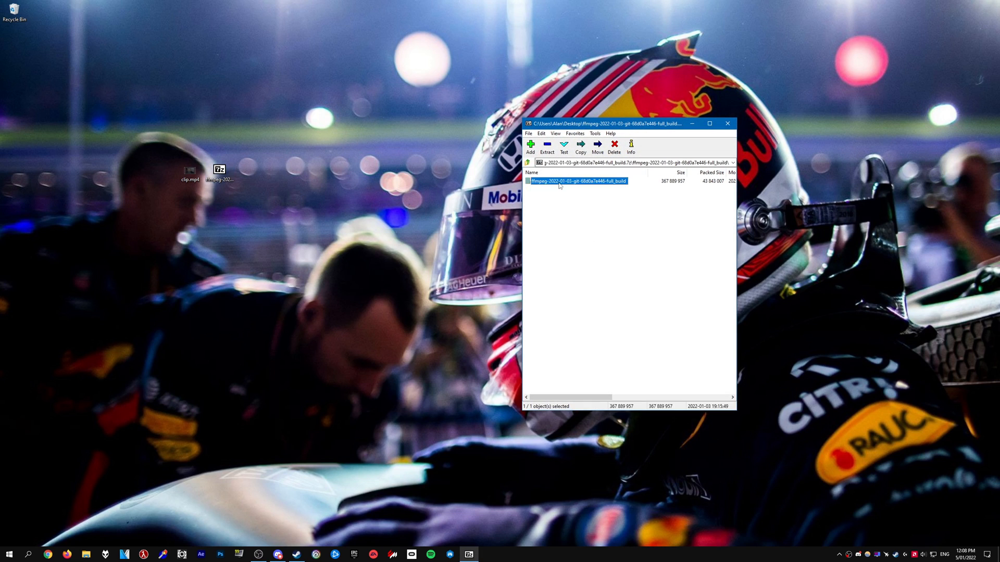
pyautogui.doubleClick(577, 181)
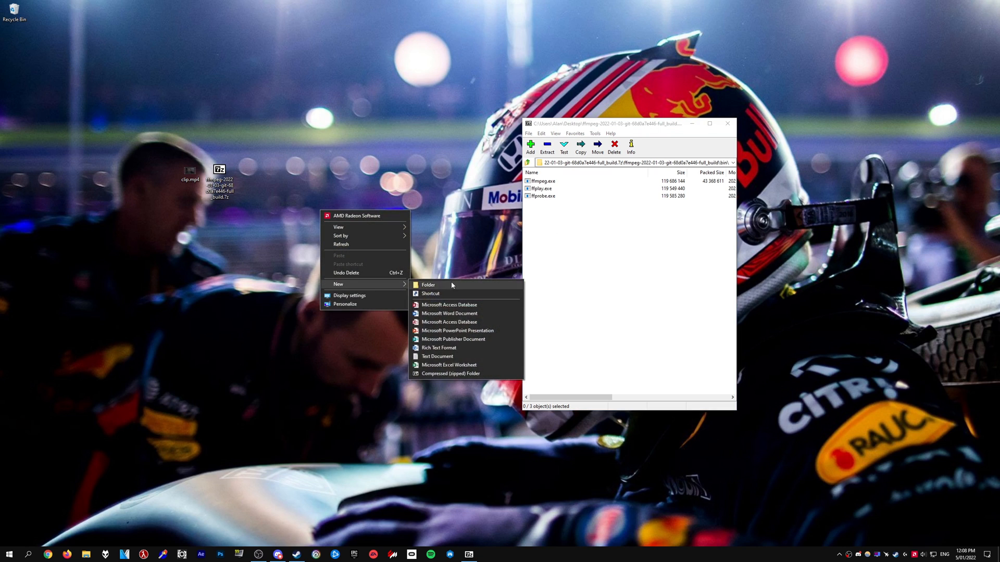
pyautogui.click(428, 285)
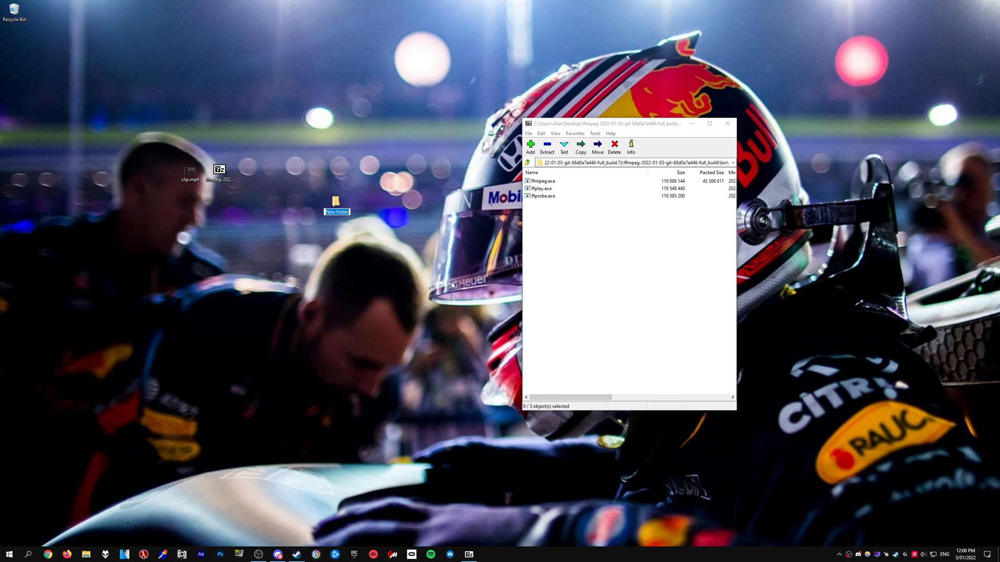
pyautogui.write('ffmpeg')
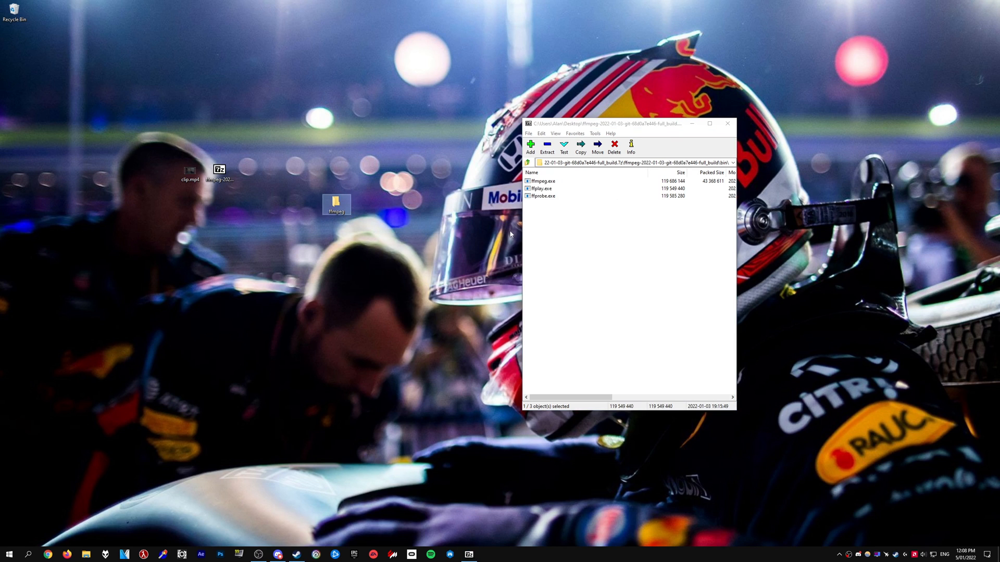
pyautogui.click(728, 124)
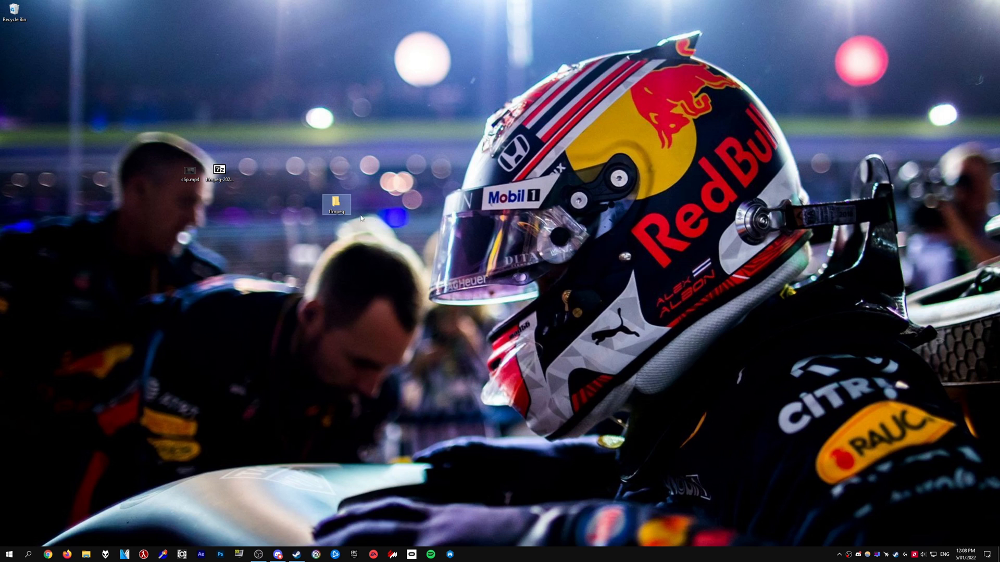
# Open the ffmpeg folder and drag clip.mp4 from the desktop into it.
pyautogui.doubleClick(335, 202)
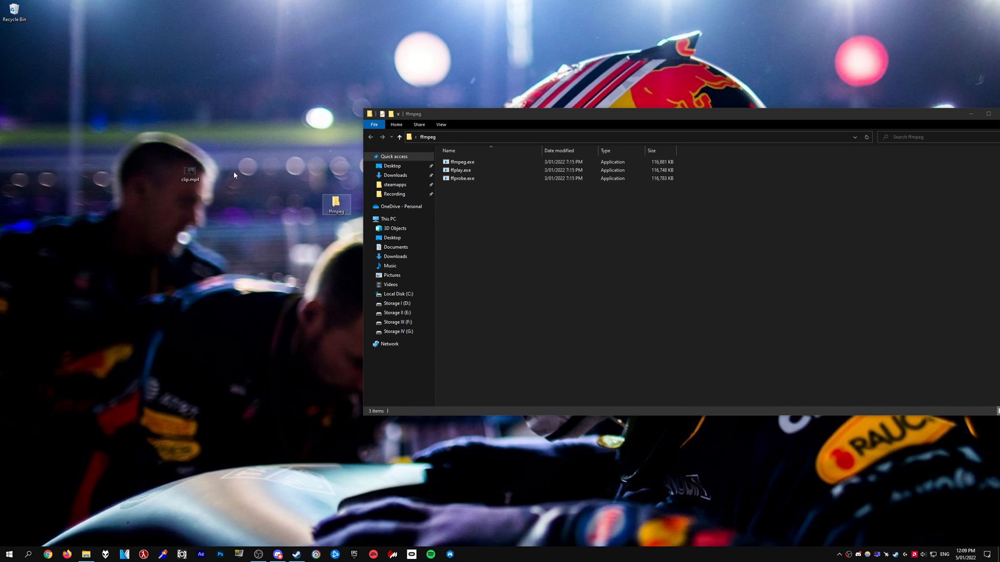
pyautogui.click(189, 173)
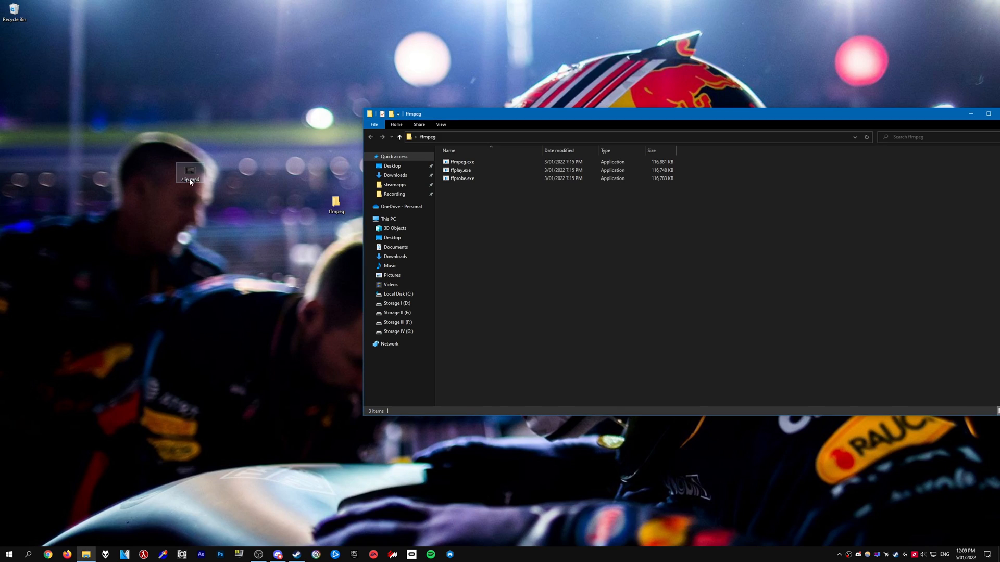
pyautogui.doubleClick(189, 173)
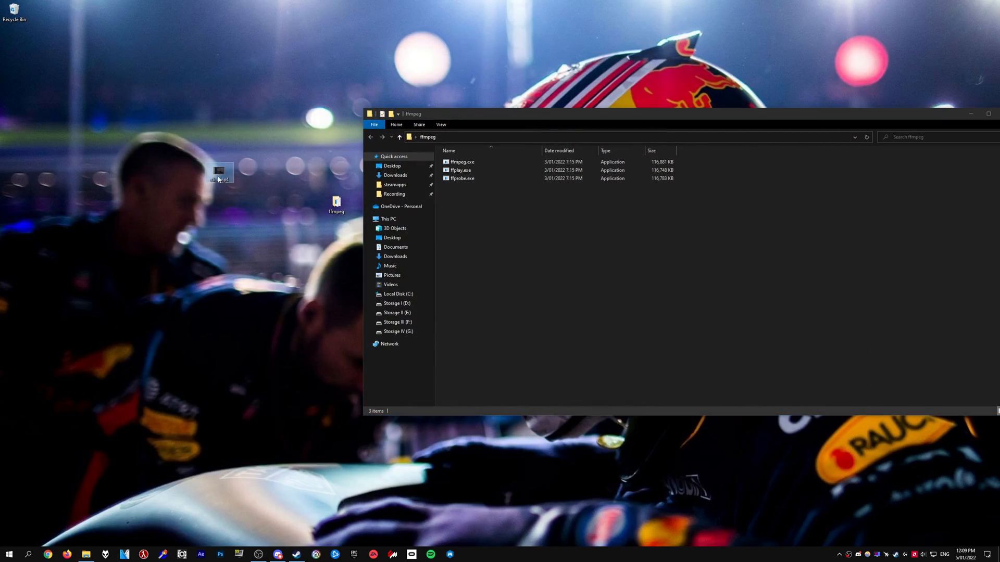
pyautogui.moveTo(220, 173); pyautogui.dragTo(529, 220)
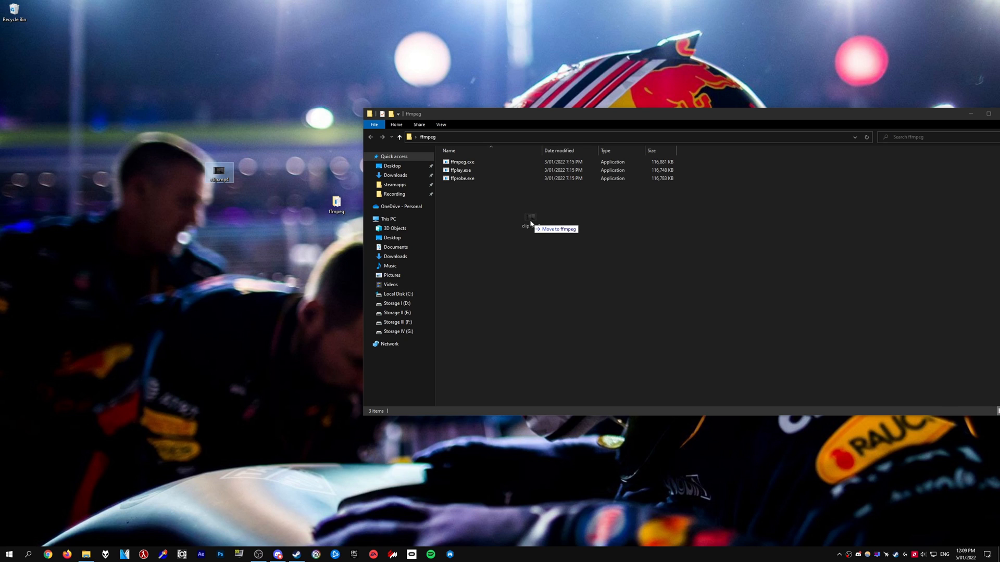
pyautogui.moveTo(219, 173); pyautogui.dragTo(530, 217)
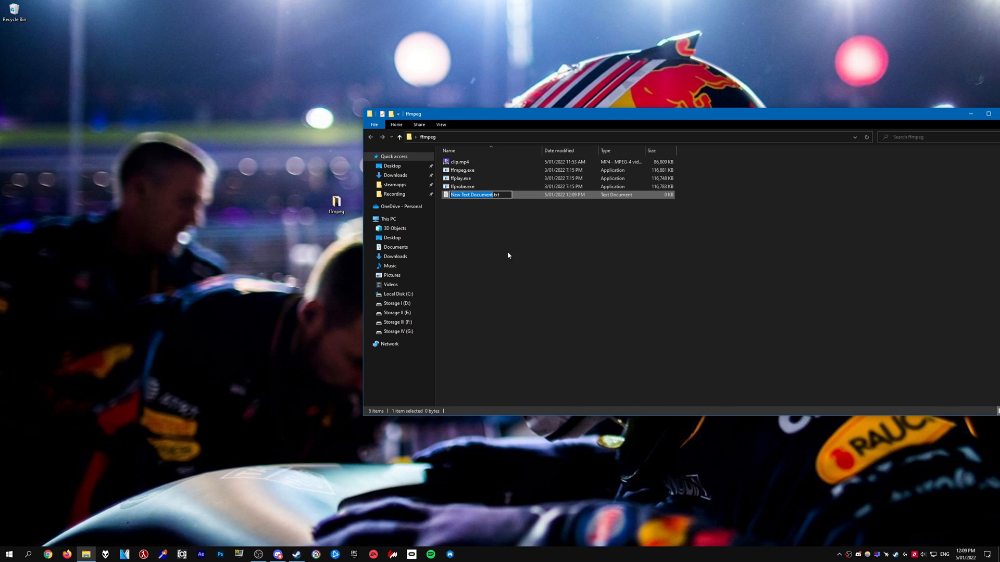
# Write the ffmpeg command scaling input.mp4 to 3840:2160 with neighbor flags at 60 fps.
pyautogui.doubleClick(472, 194)
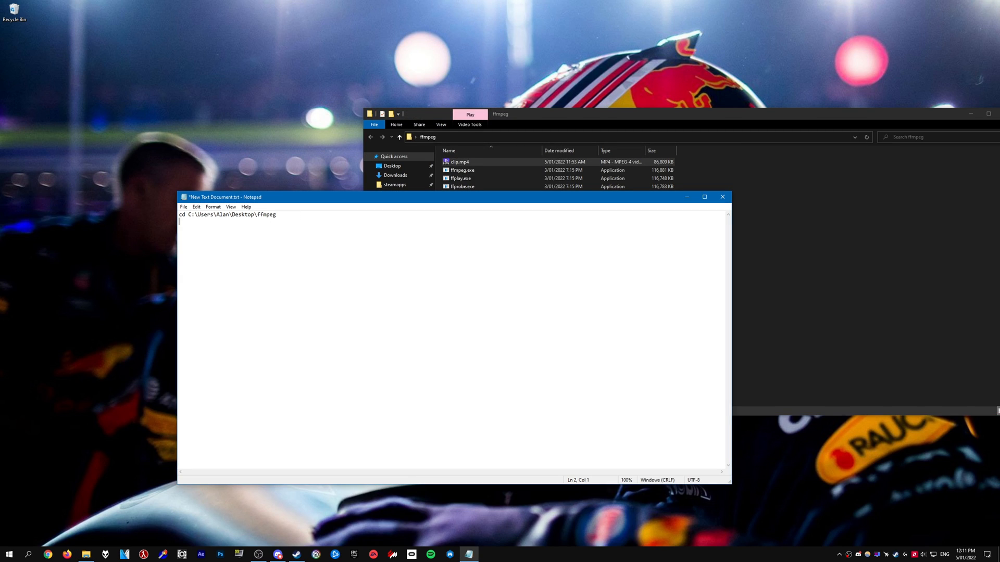
pyautogui.write('ffmpeg -i input.mp4 -vf scale=3840:2160:flags=neighbor -r 60 -rc constqp -qp 19 -c:a copy output.mp4')
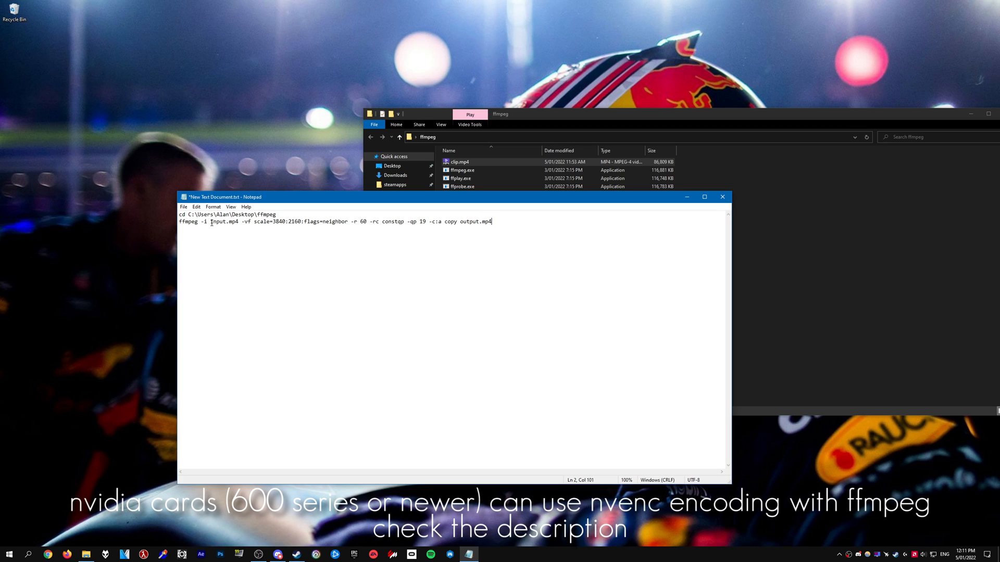
pyautogui.doubleClick(222, 221)
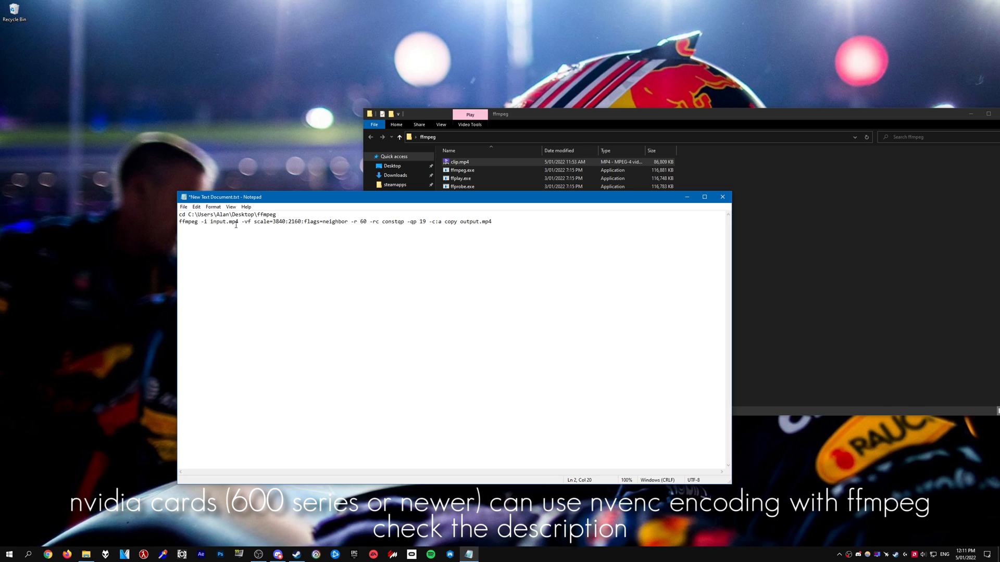
pyautogui.doubleClick(232, 222)
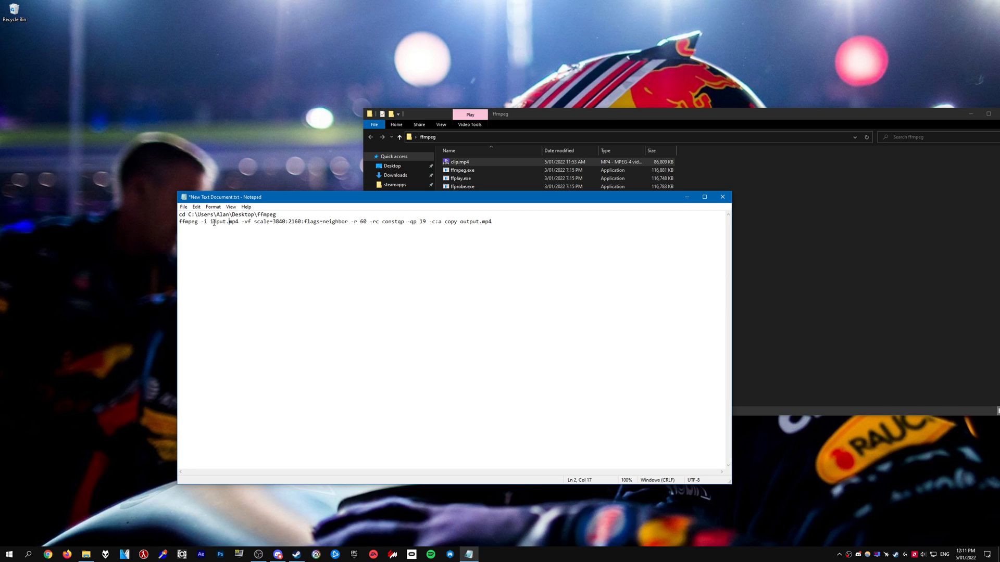
pyautogui.doubleClick(217, 221)
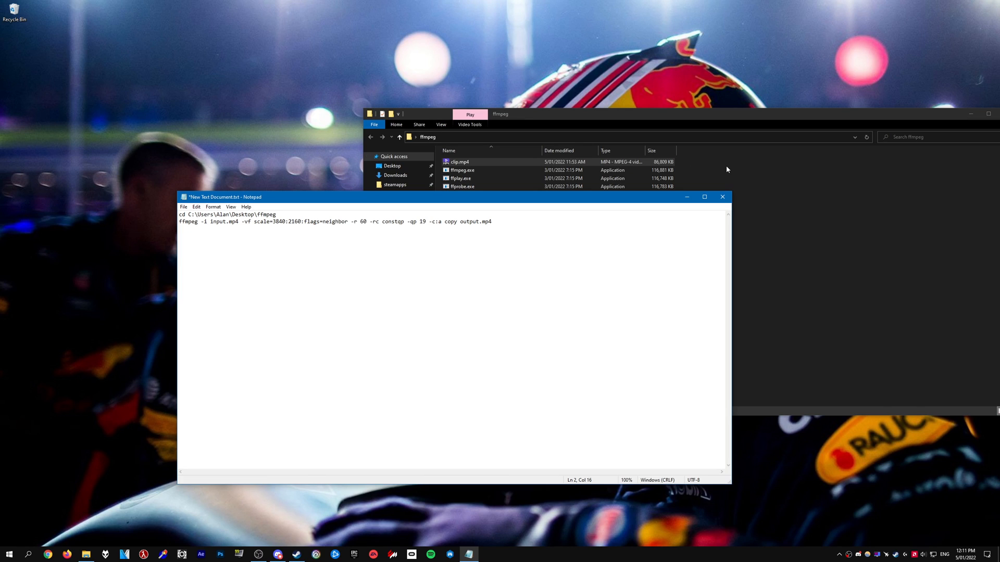
pyautogui.doubleClick(468, 221)
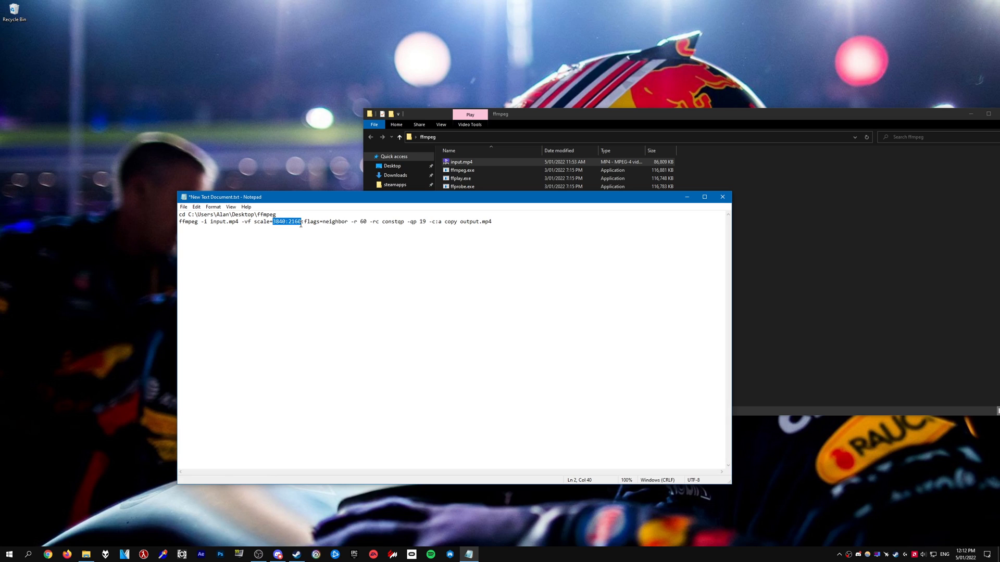
pyautogui.click(299, 222)
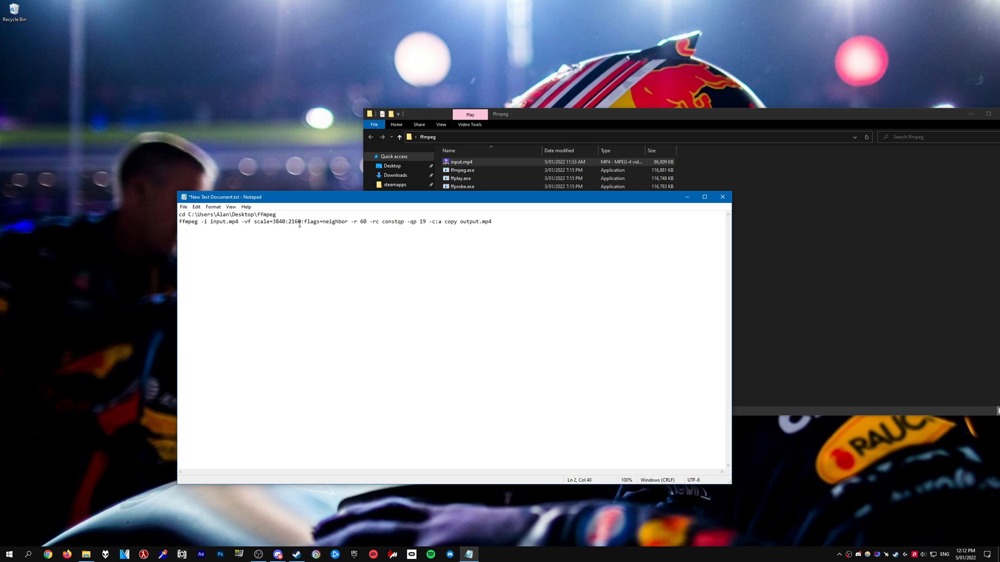
pyautogui.click(459, 162)
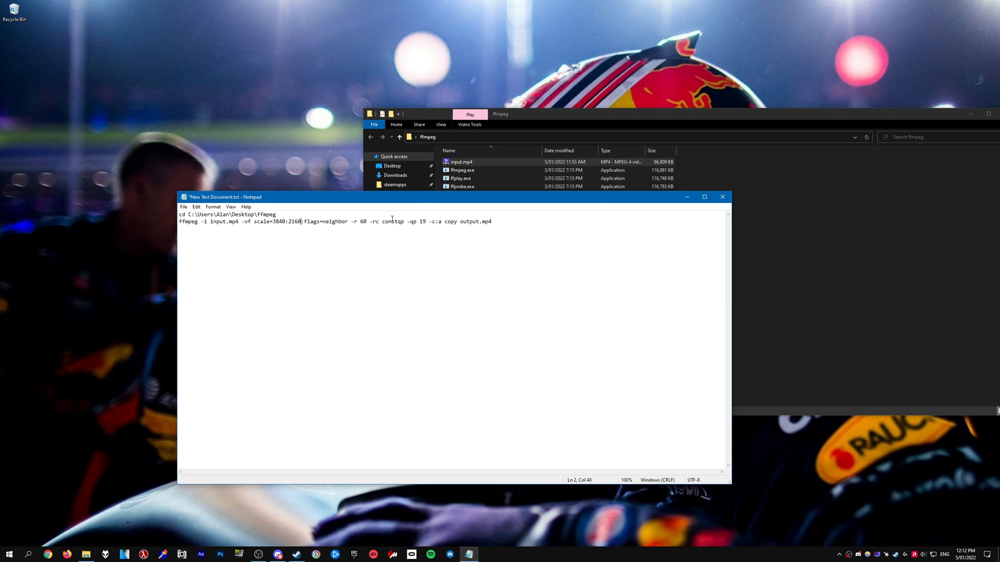
pyautogui.doubleClick(363, 221)
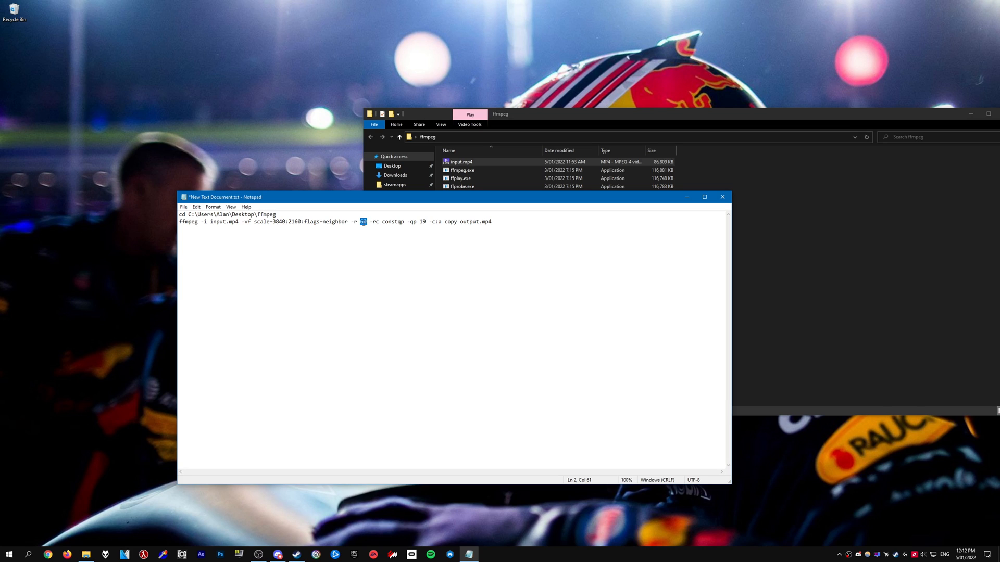
pyautogui.click(460, 162)
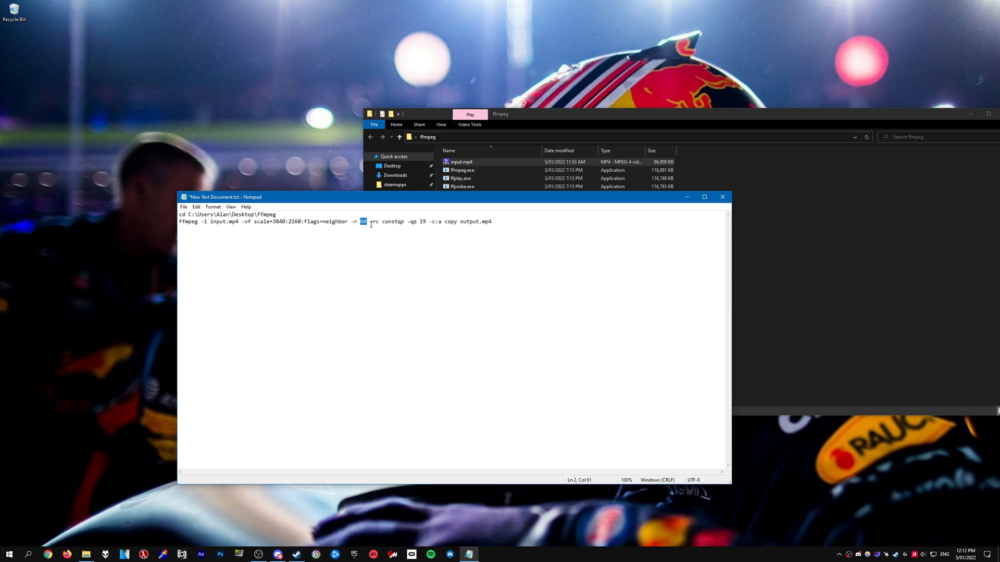
pyautogui.write('48')
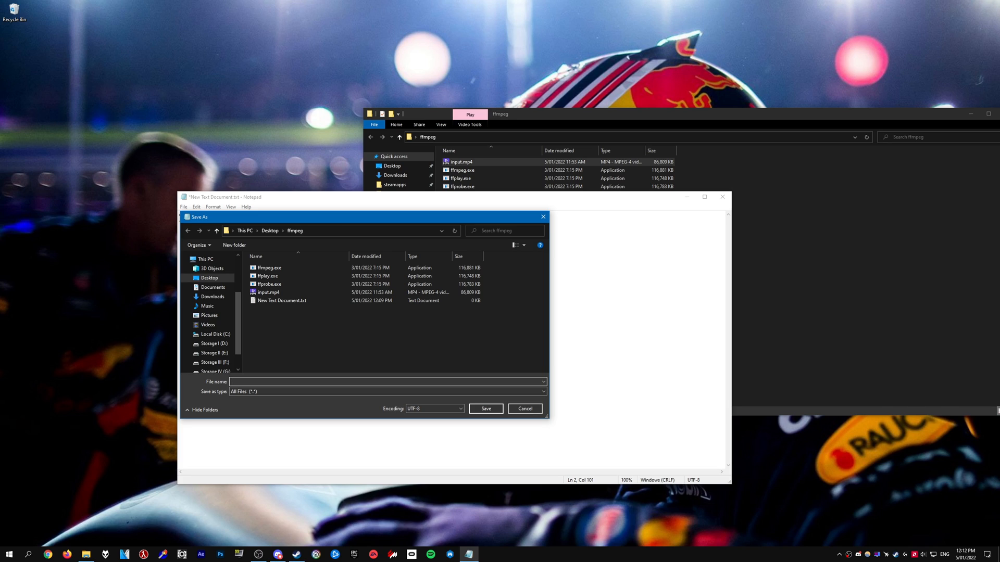
# Save the Notepad command as upscale.bat using the All Files type.
pyautogui.write('upscale.bat')
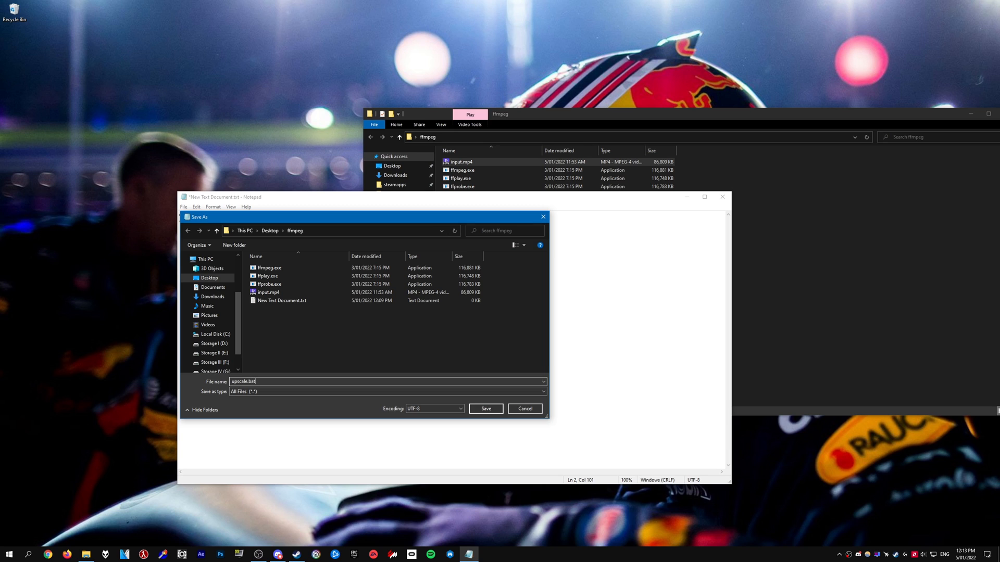
pyautogui.click(485, 409)
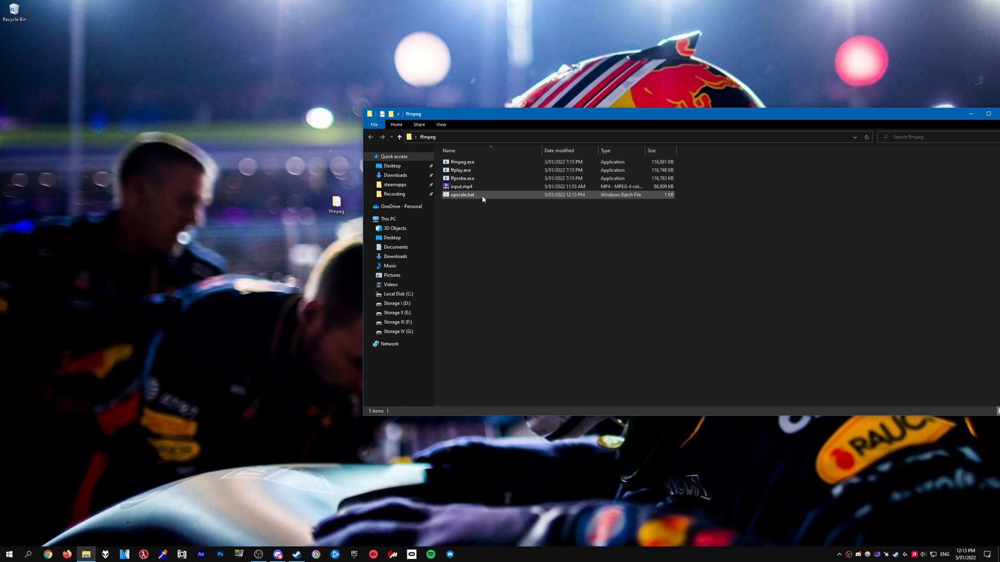
# Run upscale.bat, then play the resulting 91,917 KB output.mp4.
pyautogui.doubleClick(462, 195)
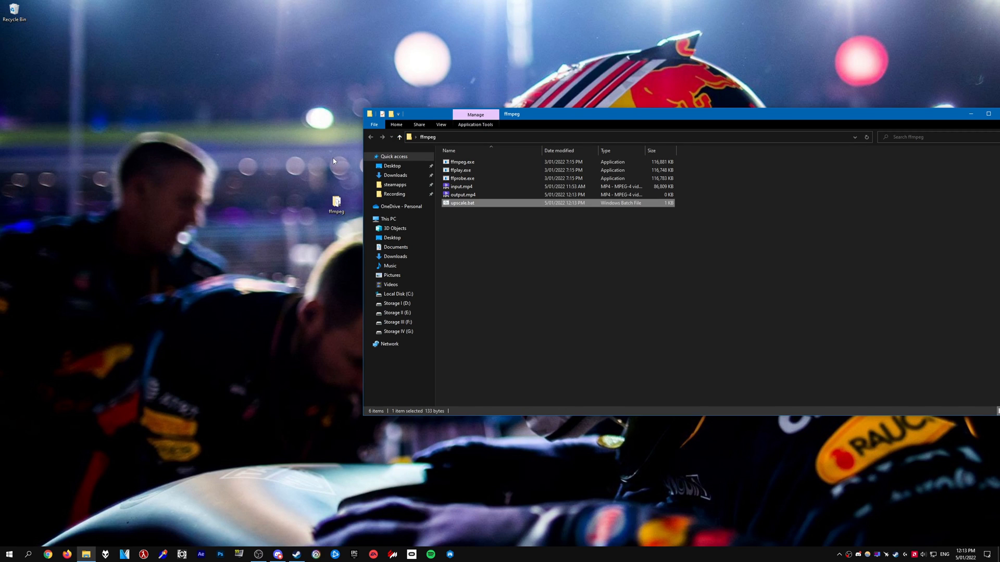
pyautogui.click(464, 194)
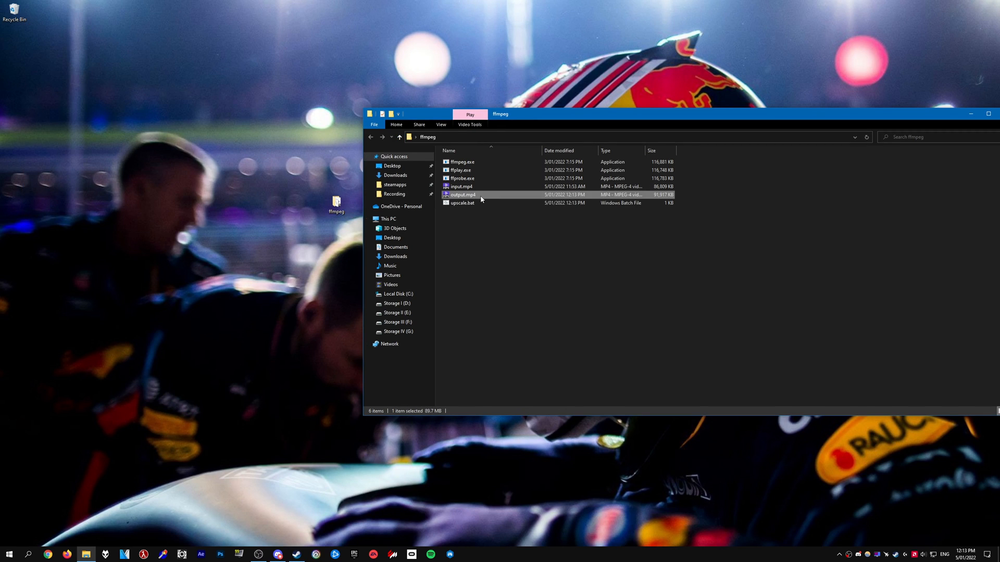
pyautogui.doubleClick(463, 195)
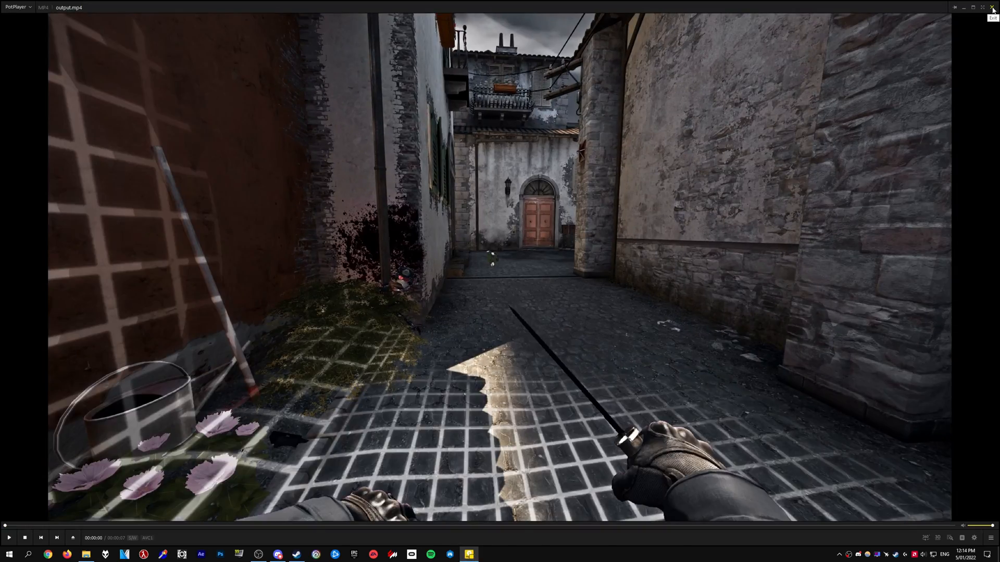
# Close PotPlayer after watching the upscaled output.mp4.
pyautogui.click(990, 7)
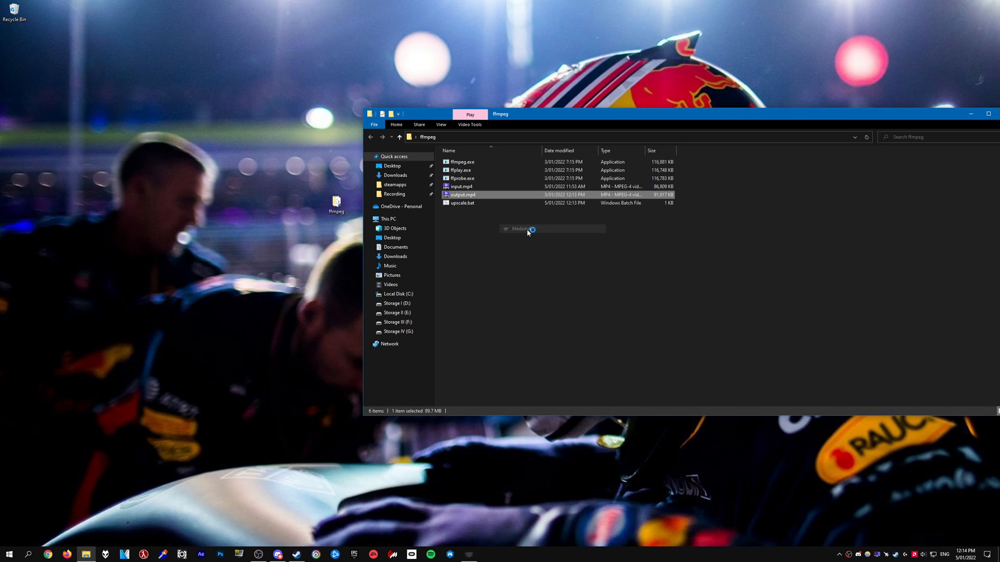